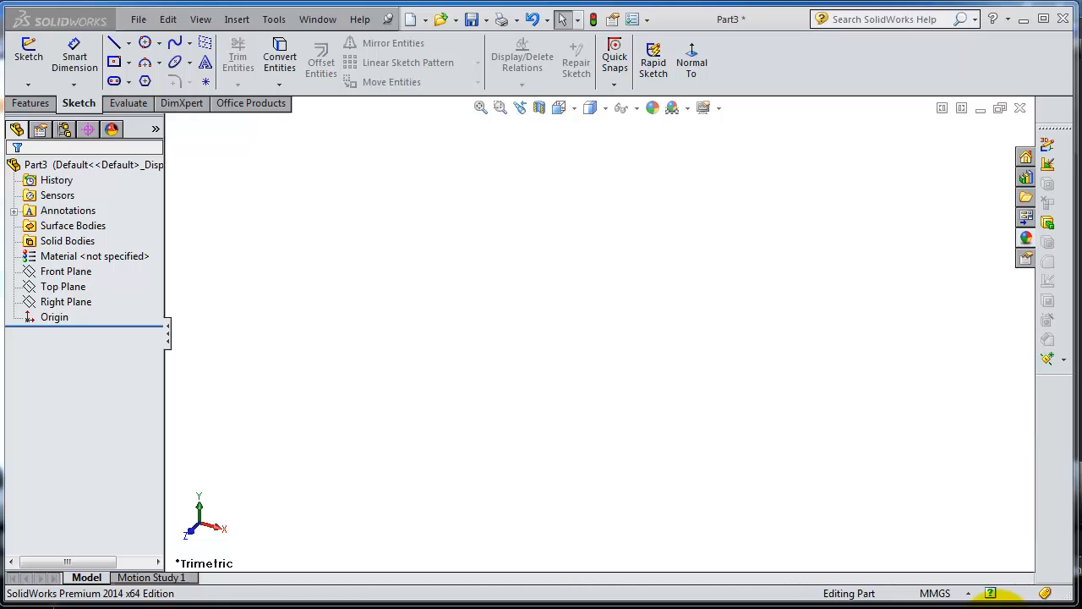
Start Sketch1 on the Top Plane of Part3
click(63, 286)
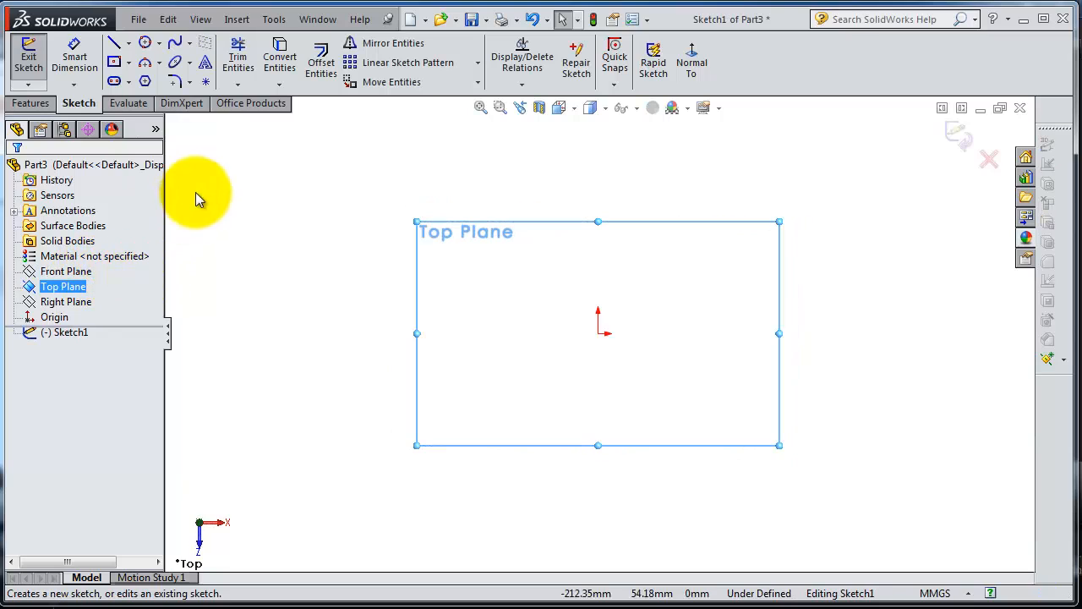
mouse_move(251, 102)
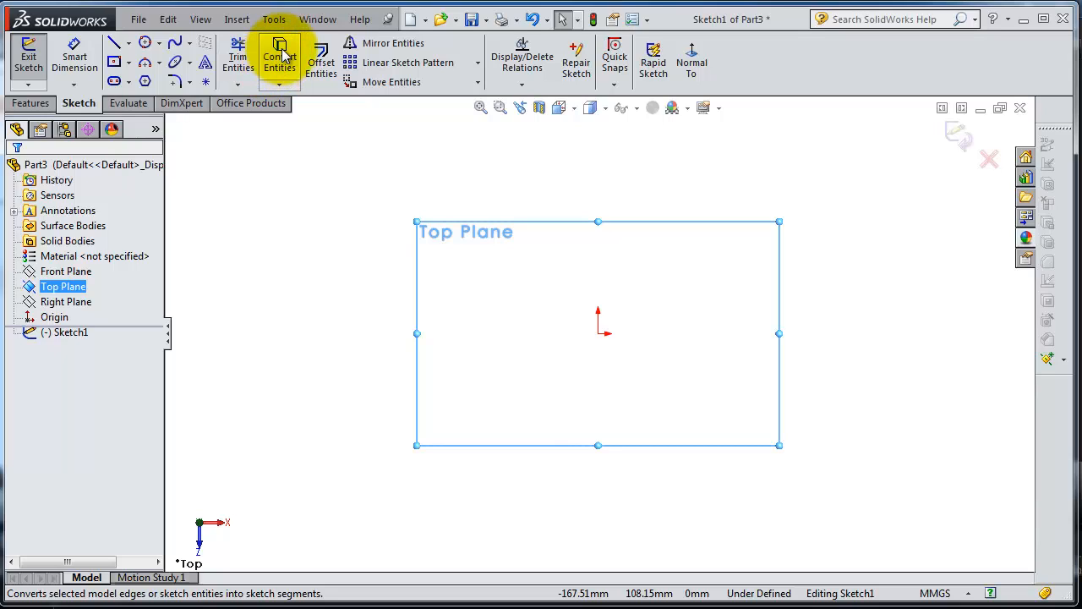
mouse_move(282, 82)
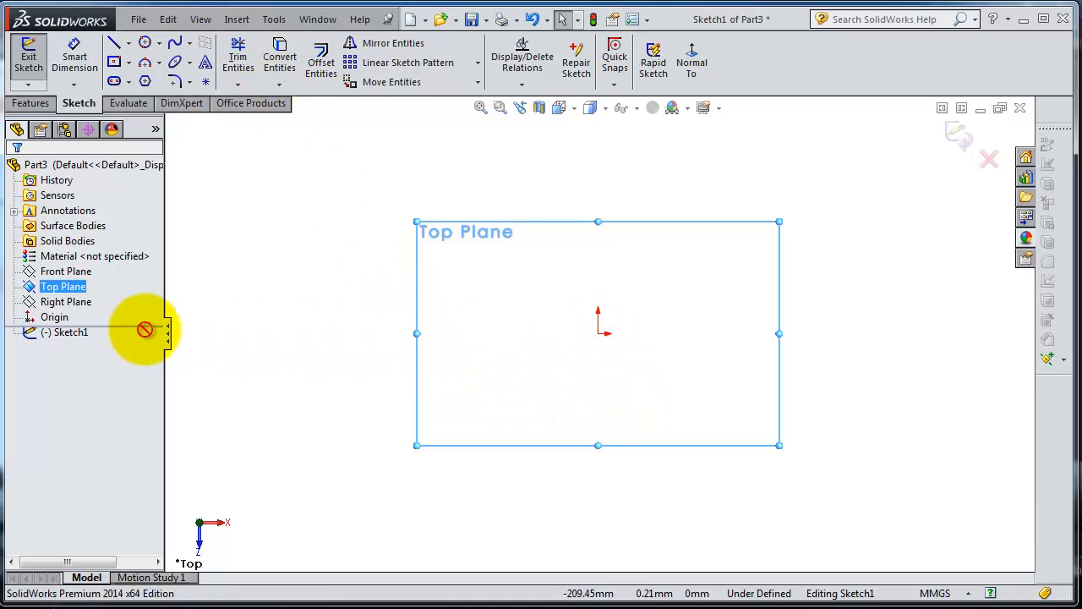
Draw a closed five-sided line polygon, exit Sketch1, and select Top Plane
click(117, 42)
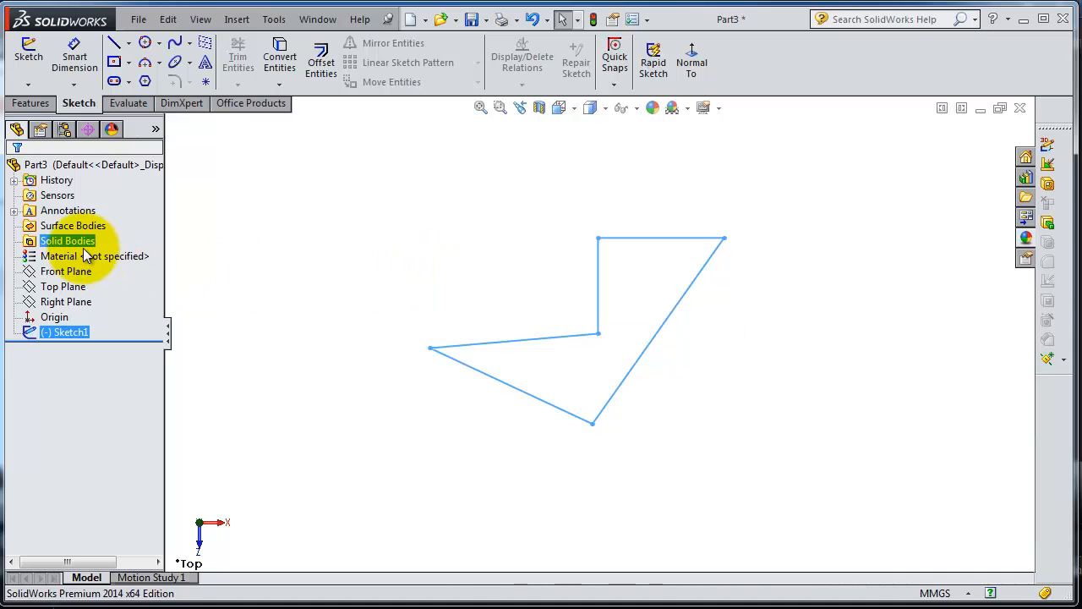
click(62, 285)
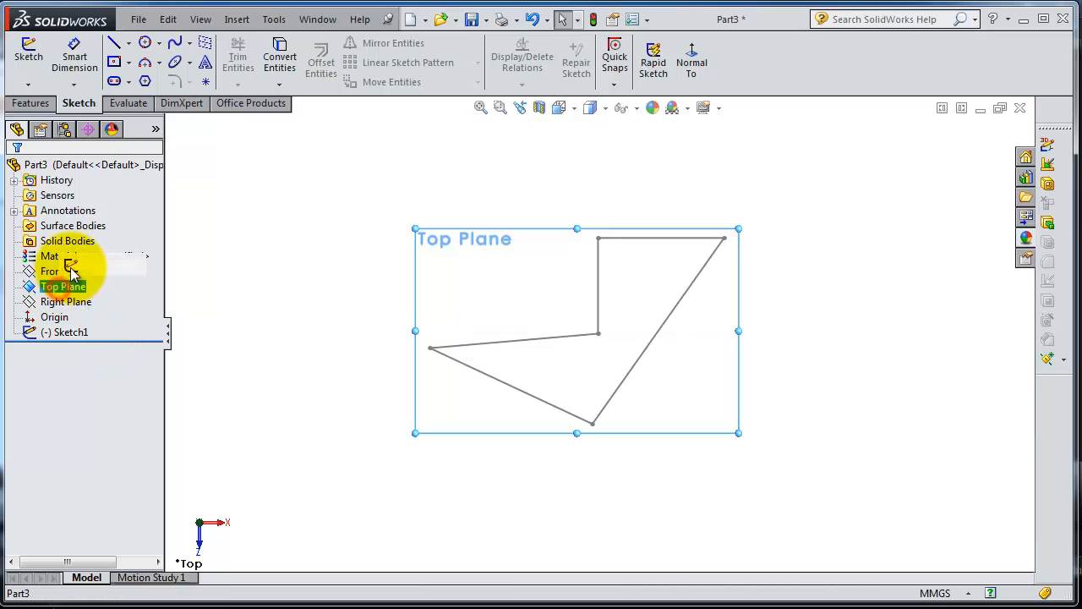
Start Sketch2 on the Top Plane and browse the Line and Spline dropdowns
click(66, 270)
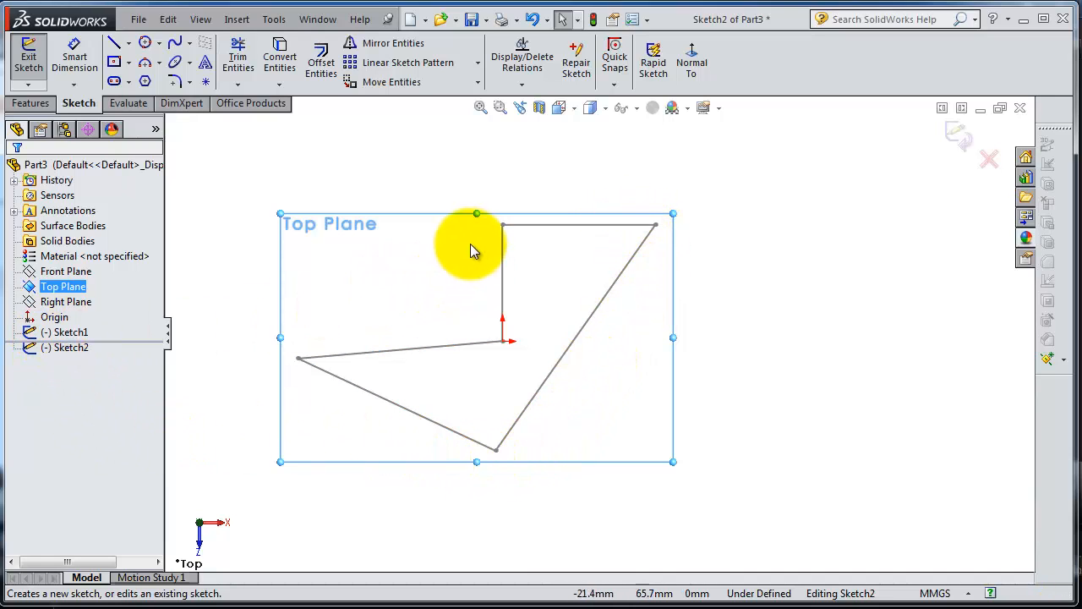
mouse_move(117, 42)
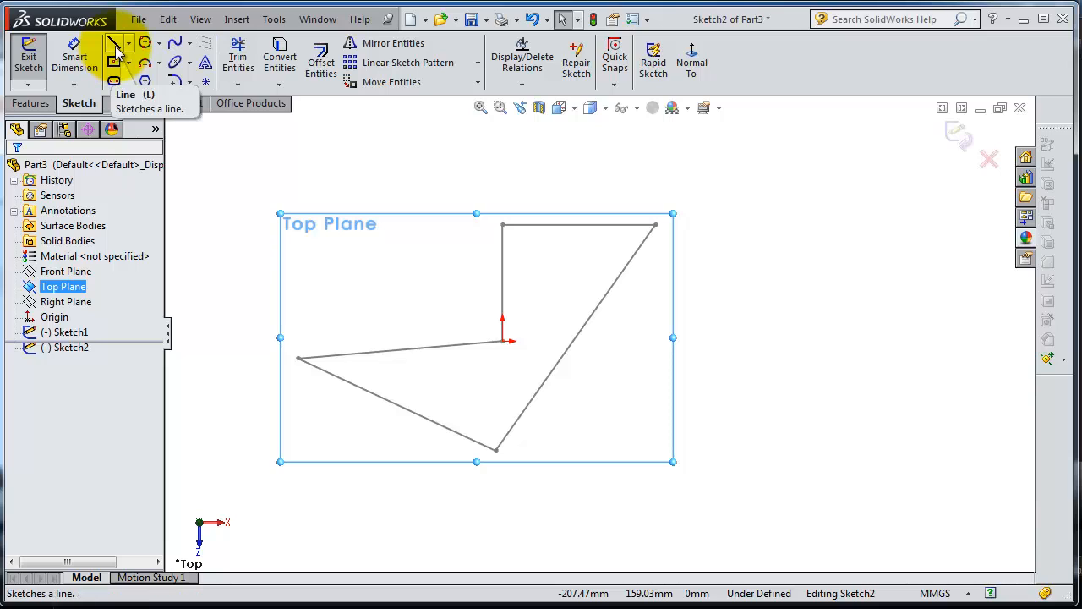
click(132, 43)
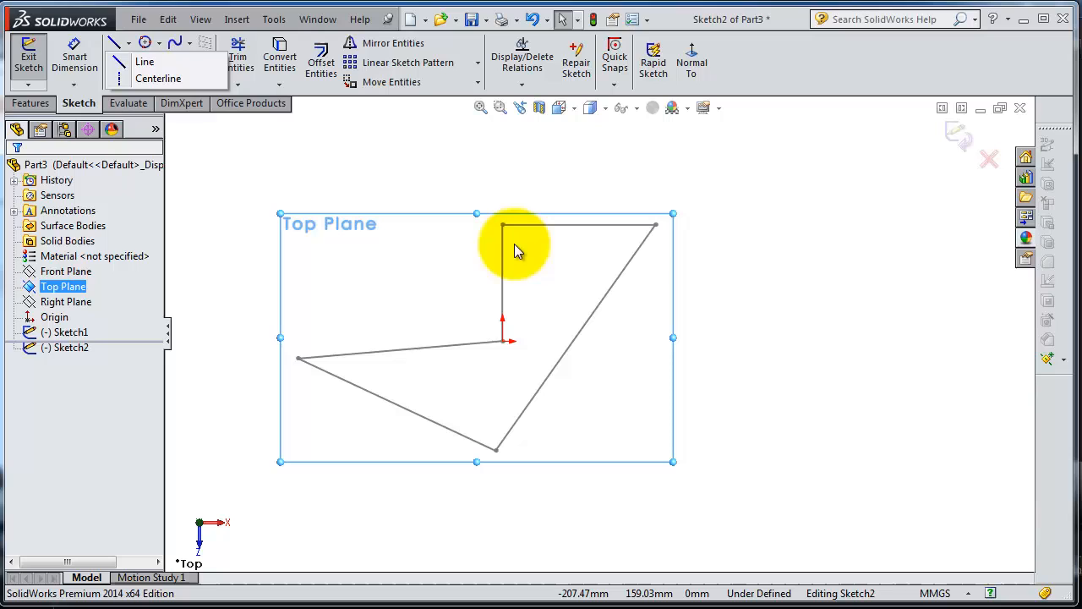
click(159, 42)
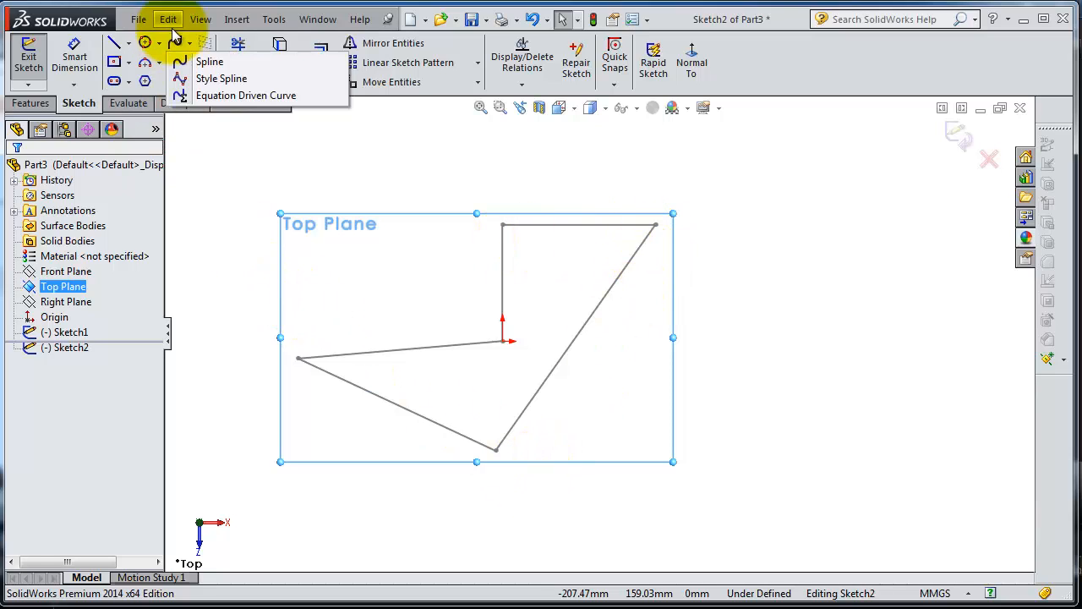
click(75, 59)
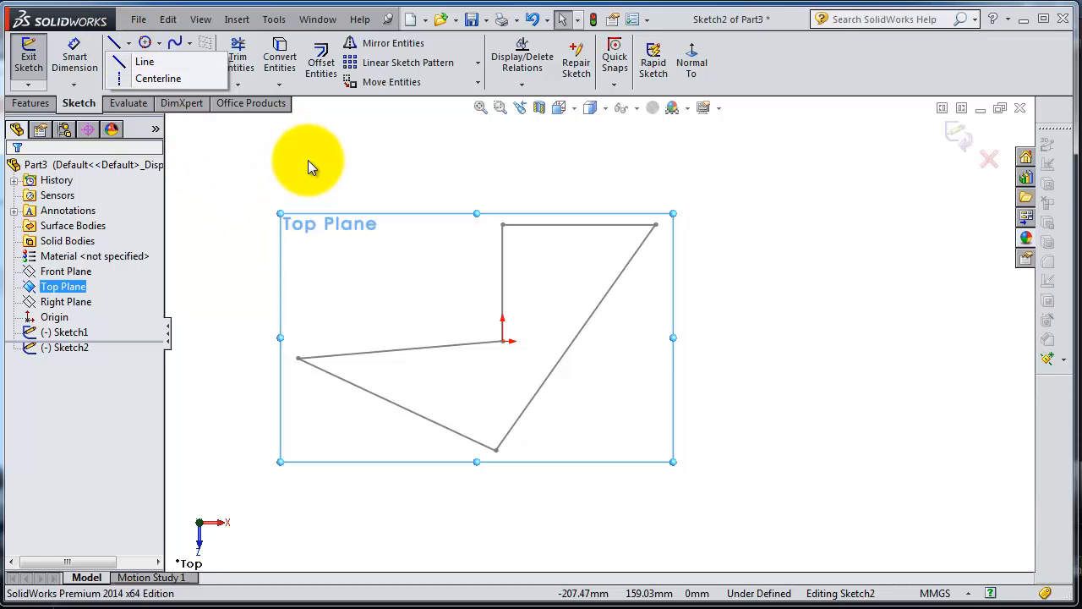
click(333, 196)
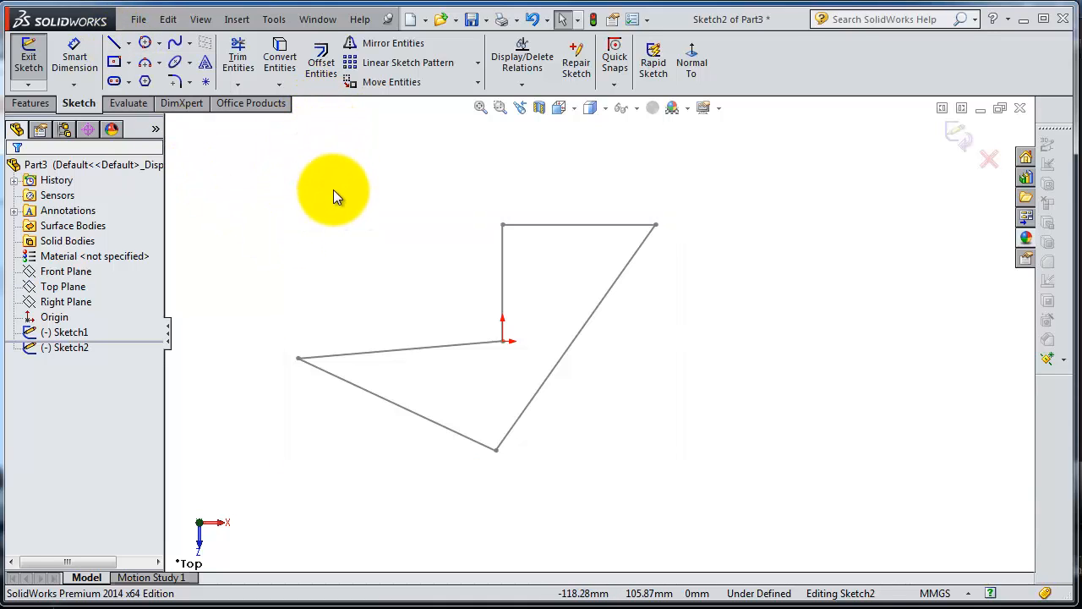
Convert Sketch1's polygon edges into Sketch2 and exit the sketch
drag(333, 192, 738, 513)
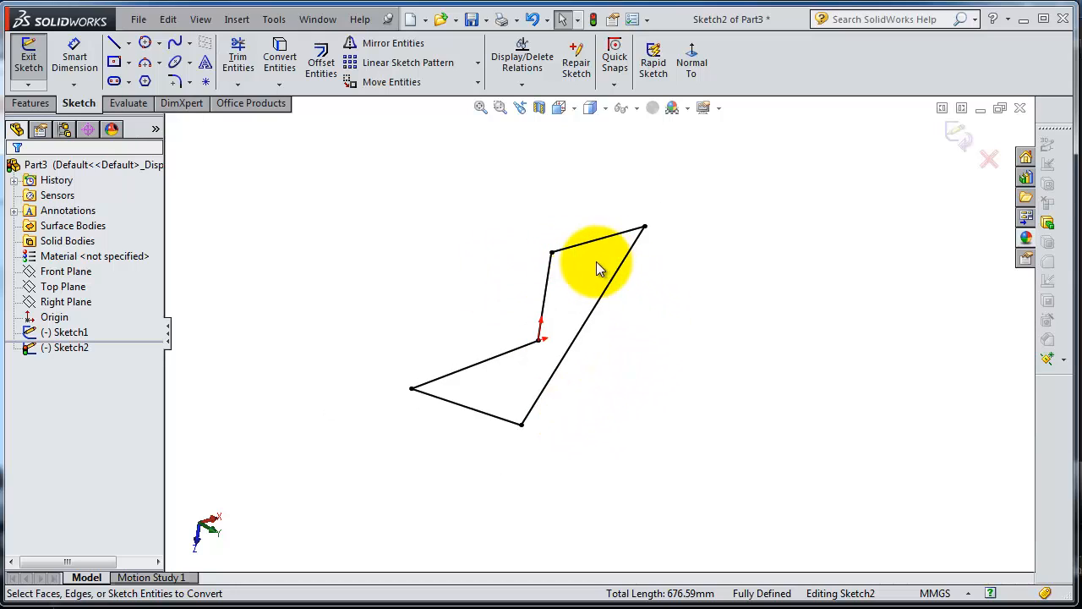
mouse_move(596, 389)
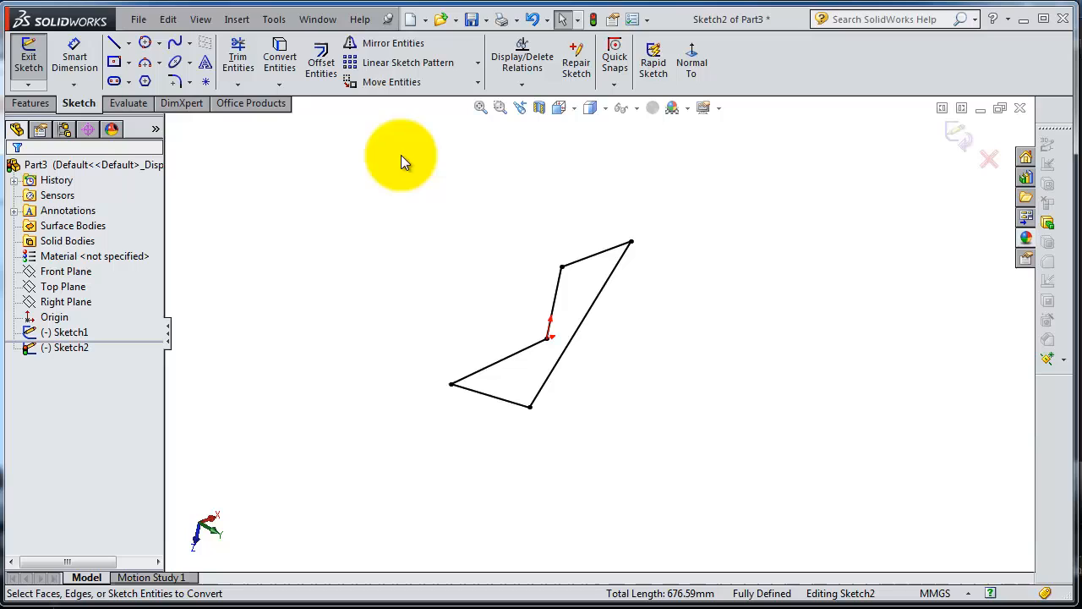
mouse_move(378, 222)
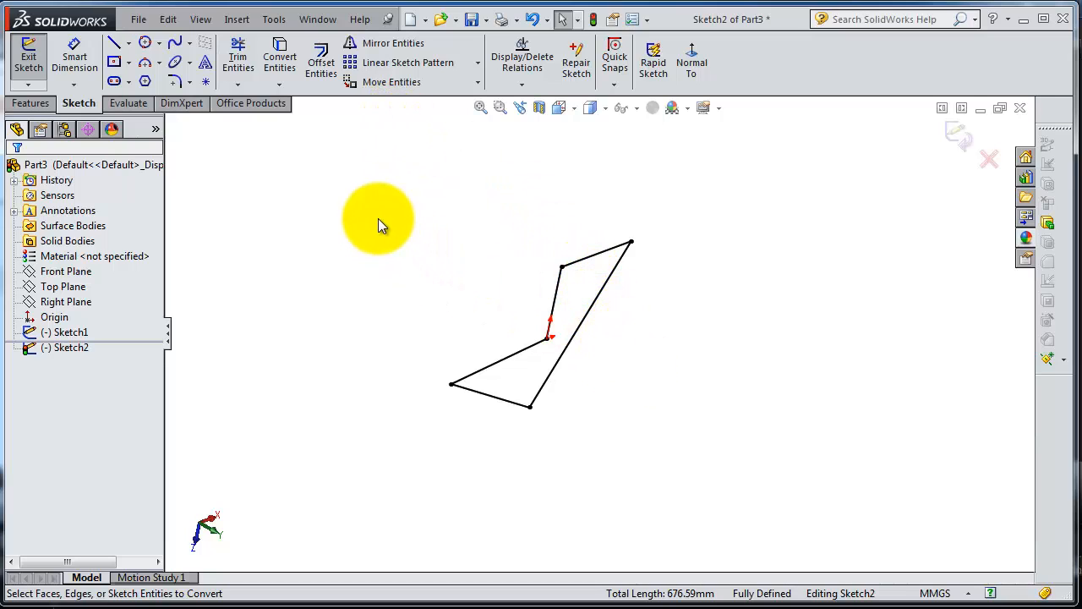
mouse_move(560, 330)
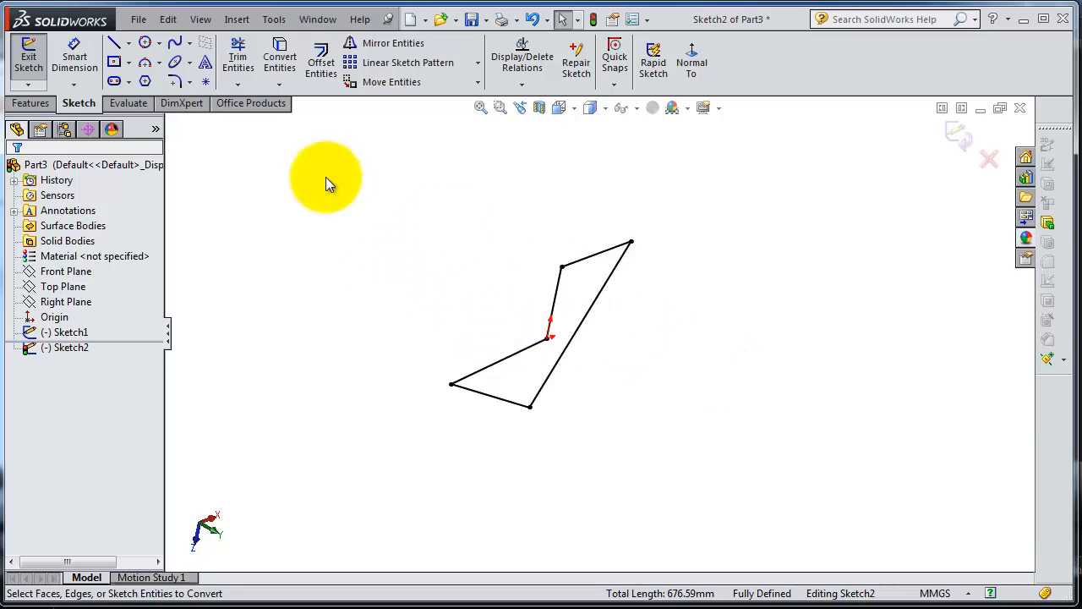
mouse_move(448, 241)
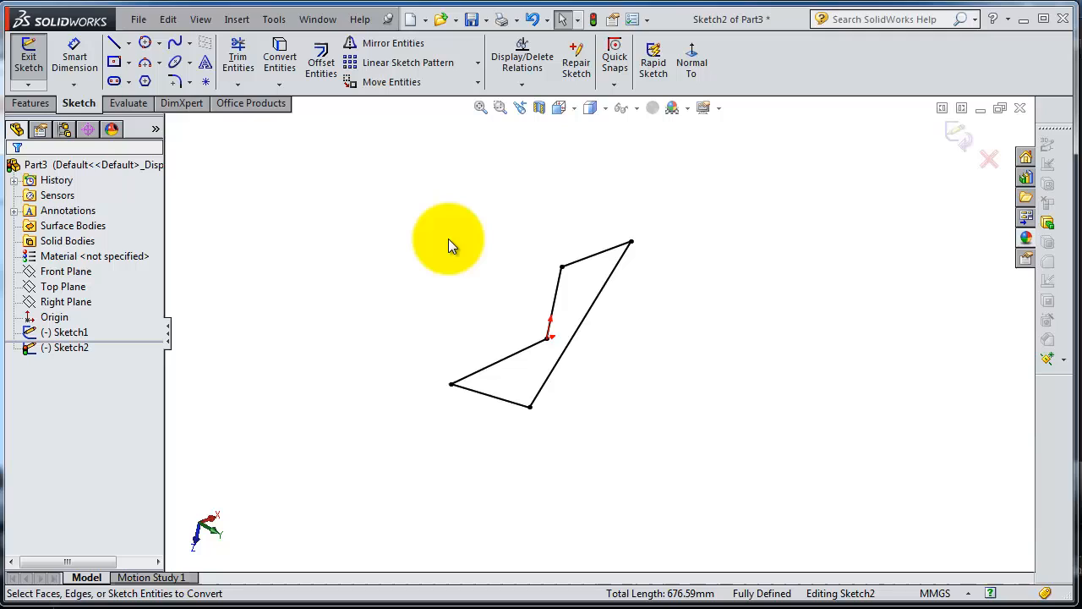
mouse_move(571, 328)
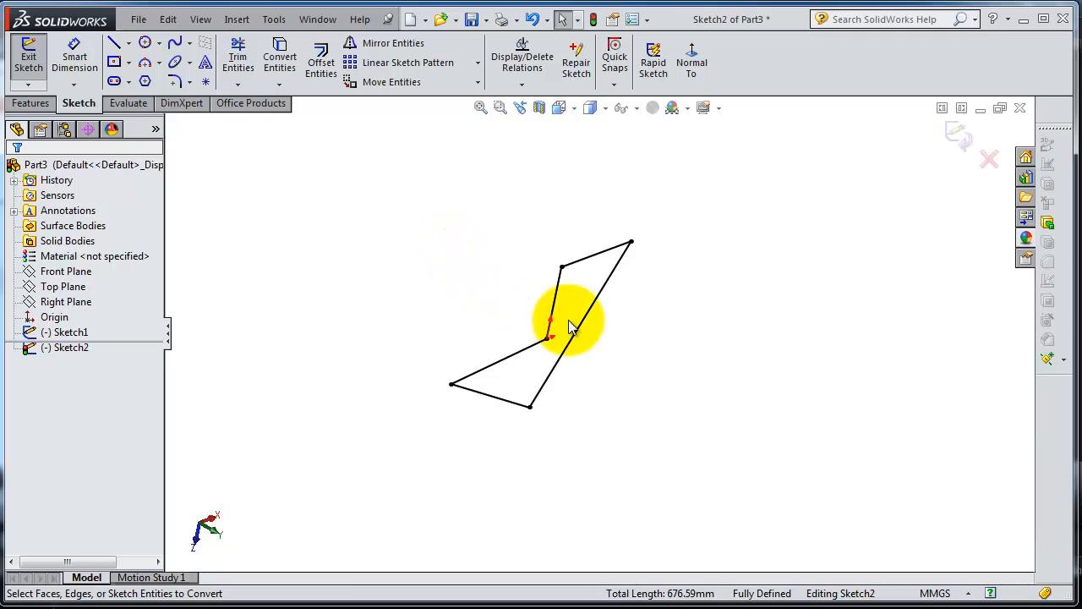
mouse_move(554, 351)
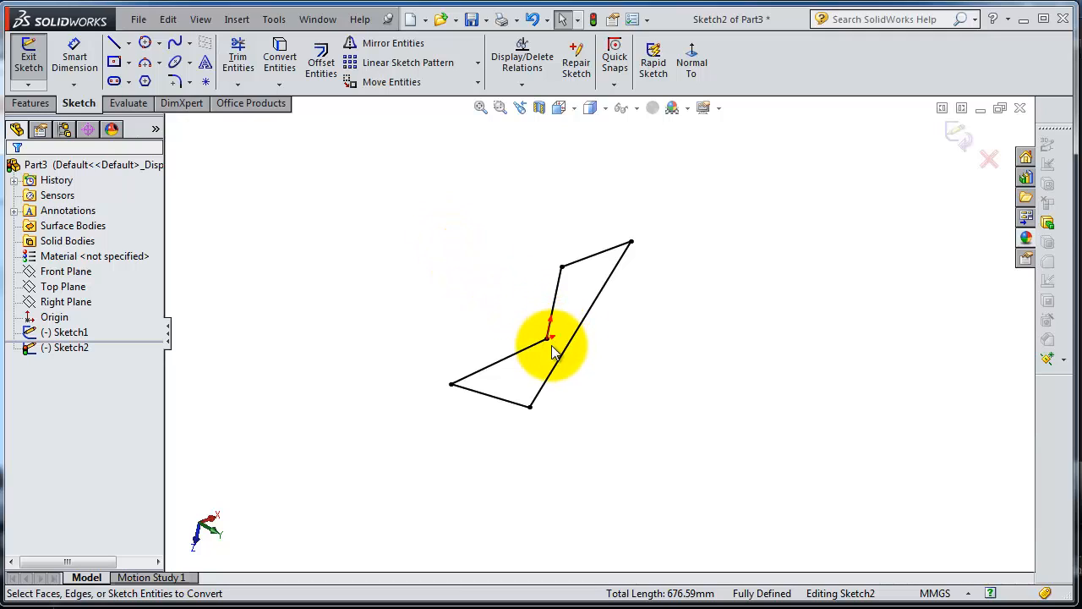
mouse_move(493, 281)
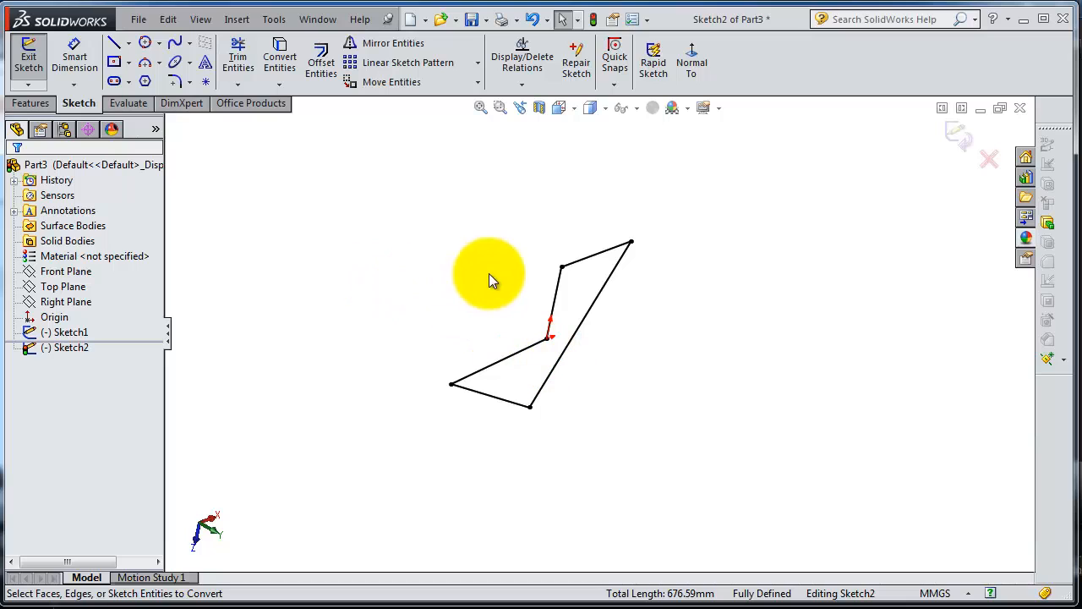
click(68, 332)
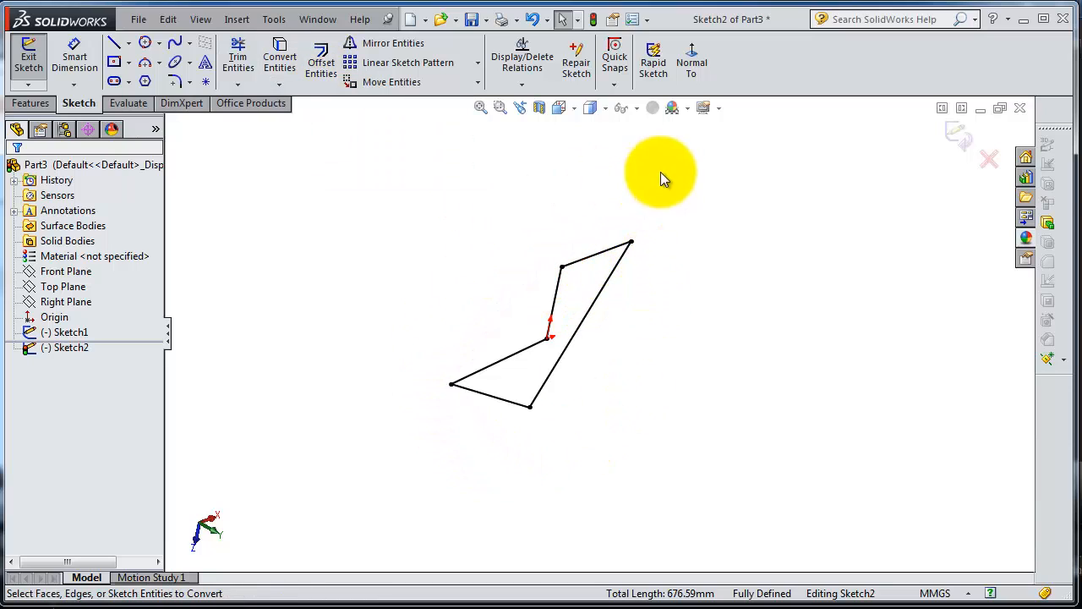
mouse_move(668, 365)
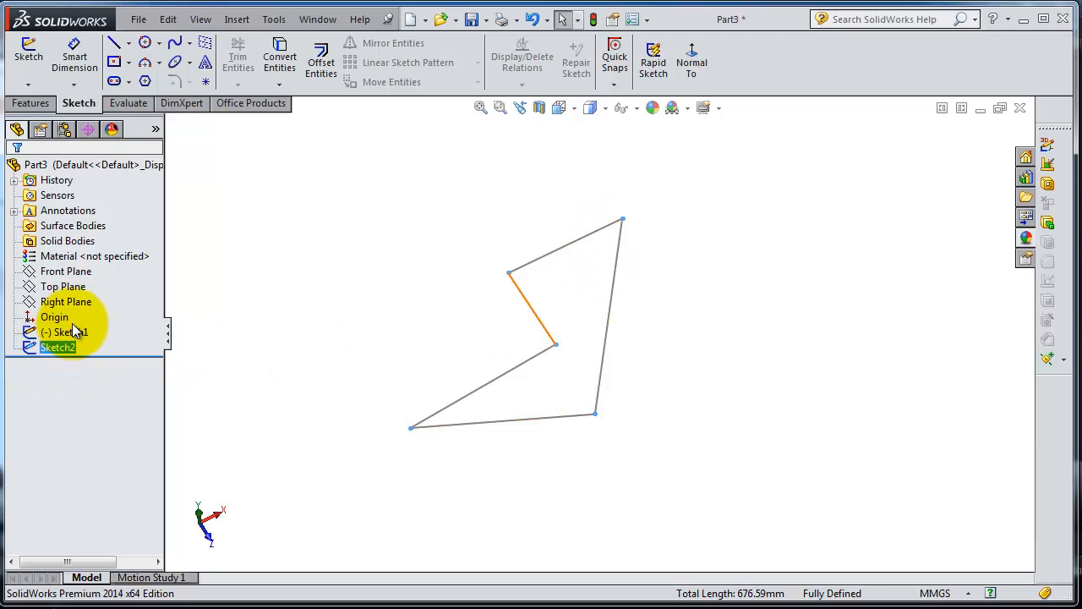
click(65, 332)
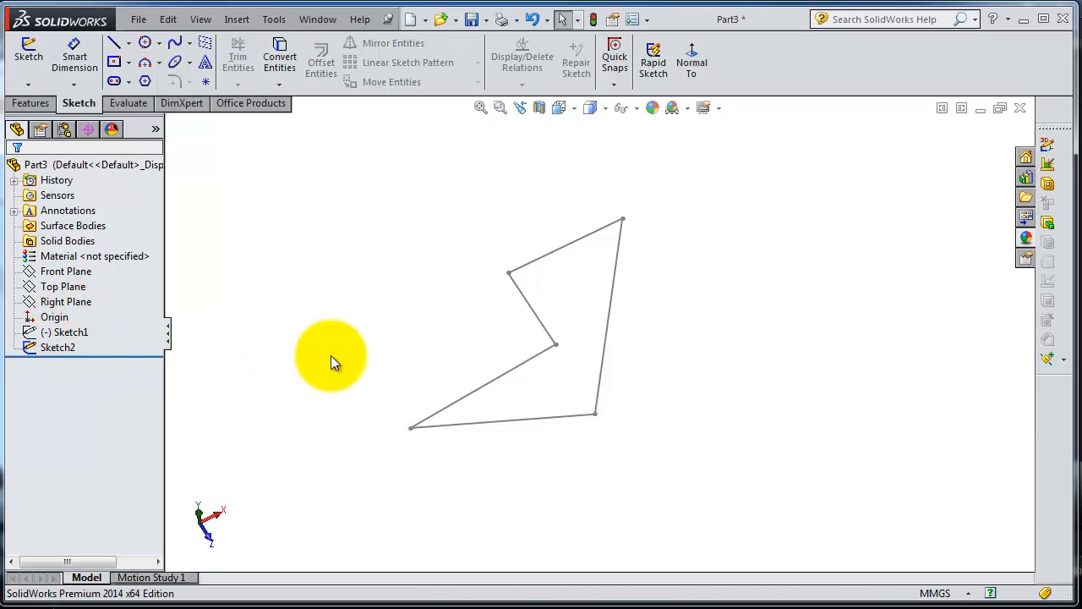
click(58, 347)
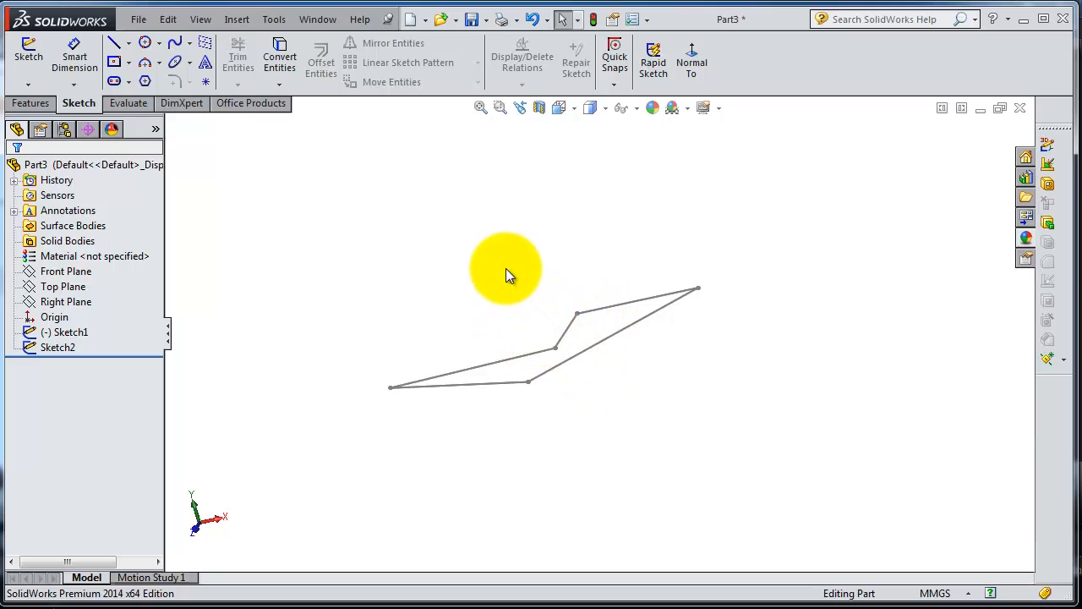
click(66, 302)
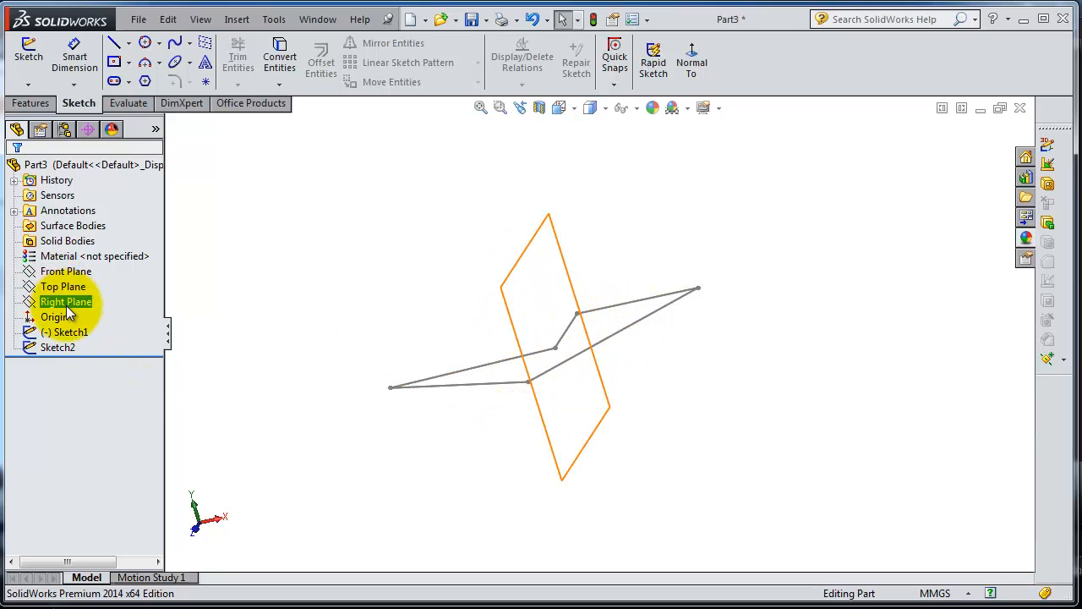
click(63, 286)
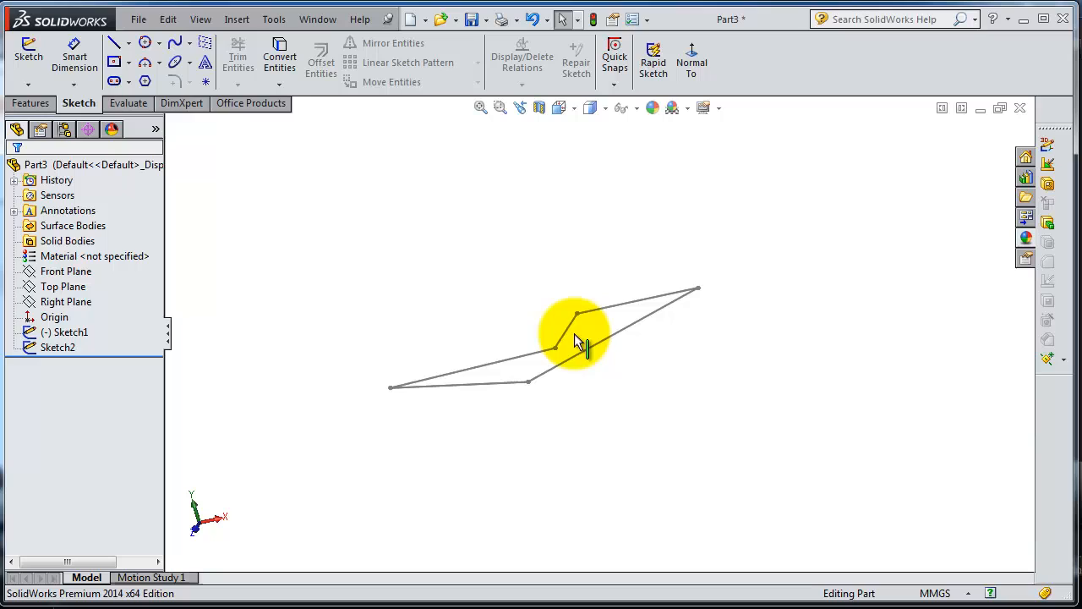
Create Sketch3 on the Front Plane, view it normal-to, and draw a line across the polygon
click(65, 271)
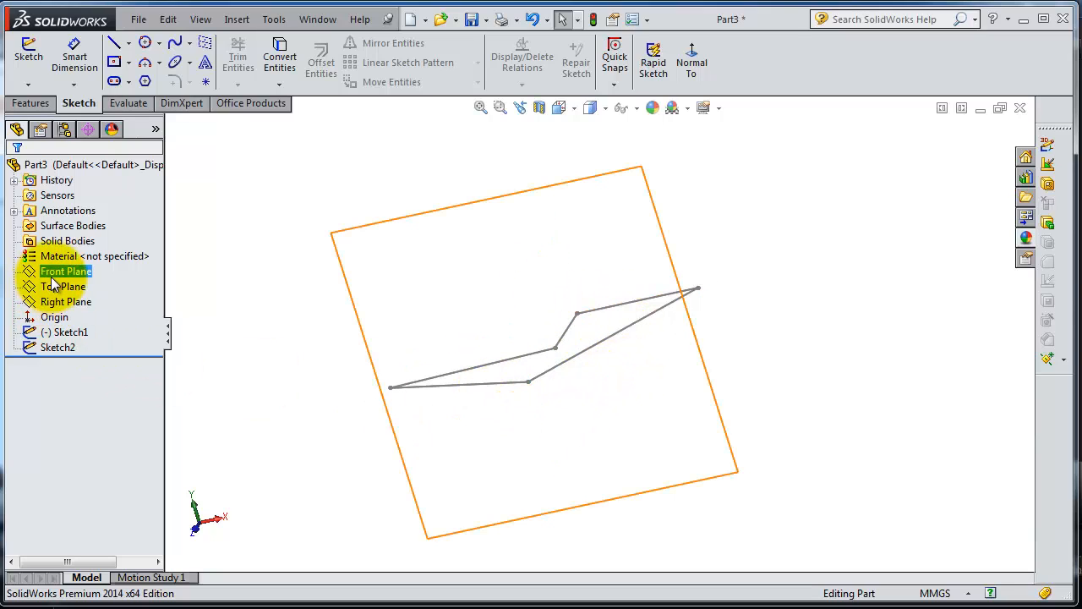
click(65, 271)
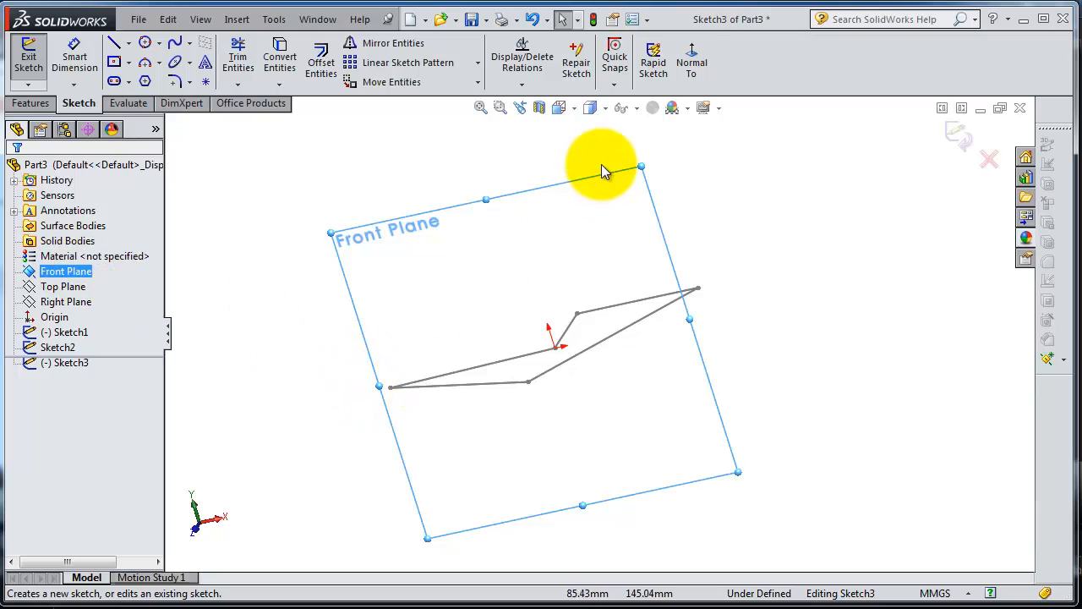
click(691, 60)
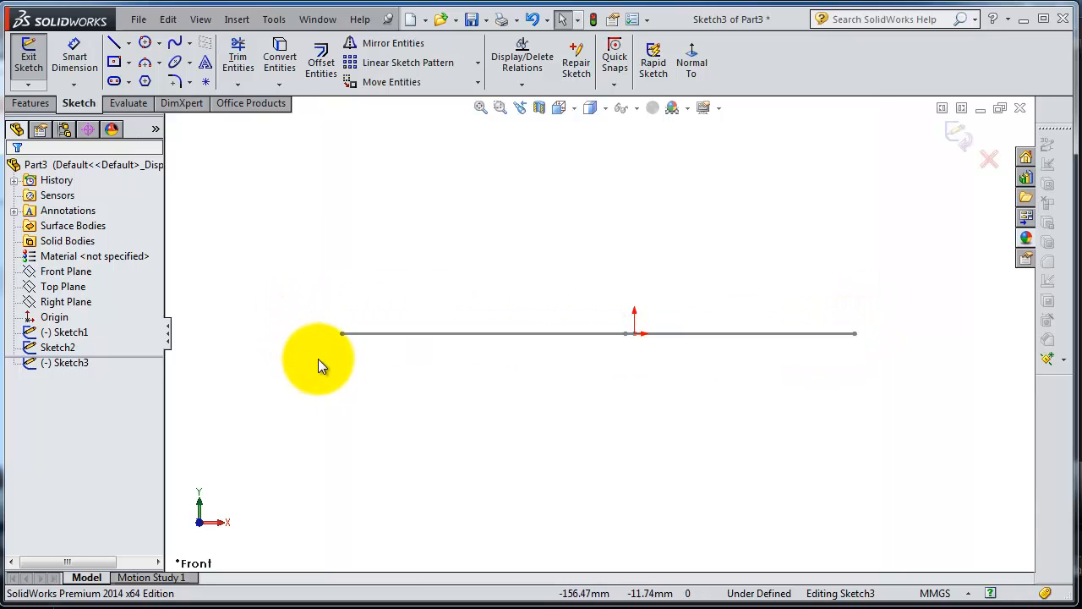
click(558, 333)
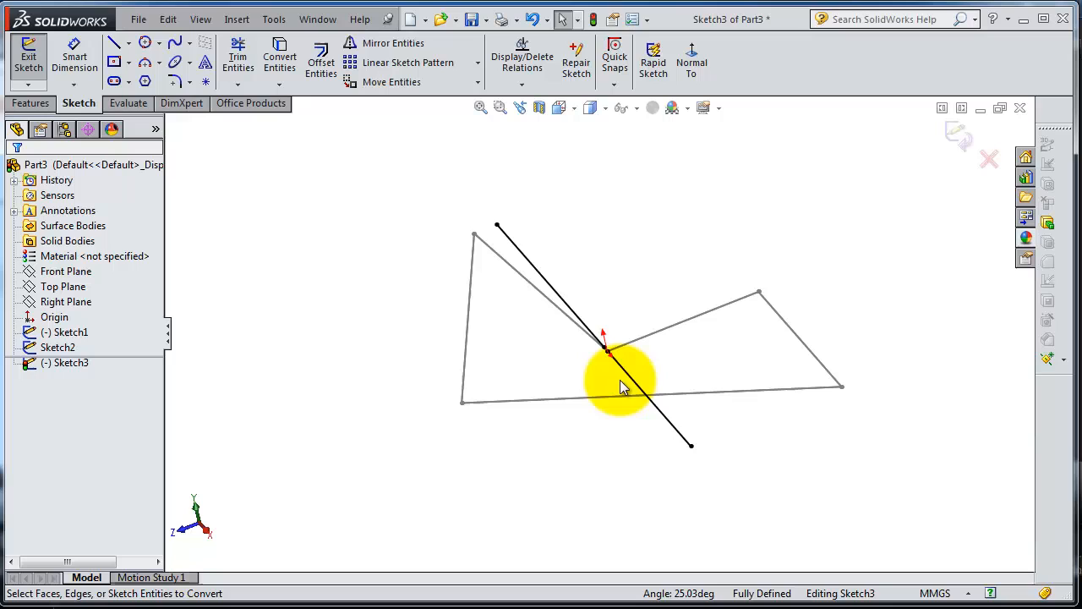
mouse_move(795, 347)
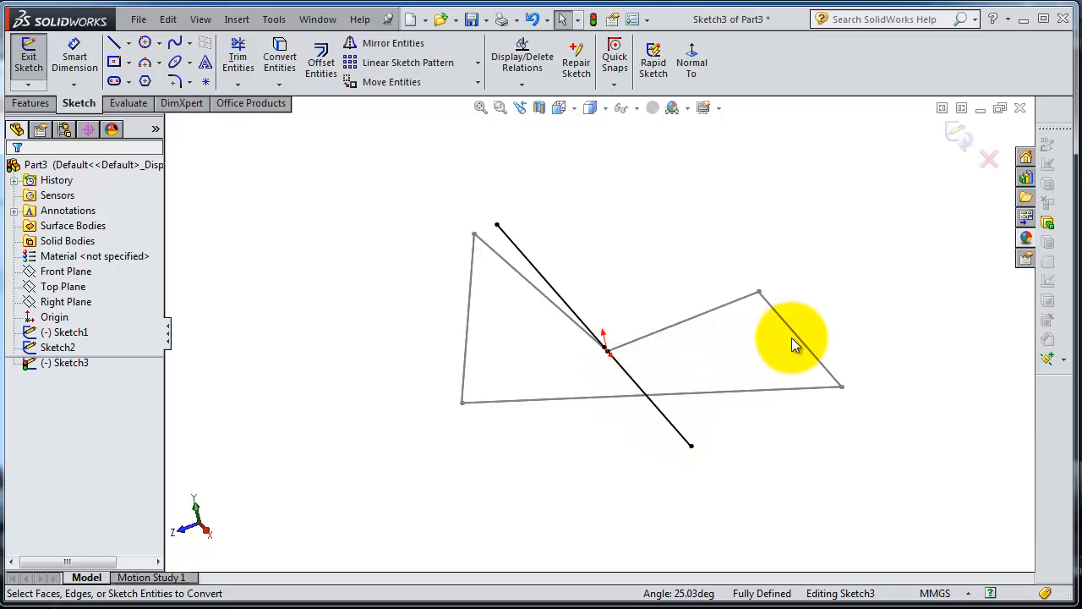
mouse_move(634, 372)
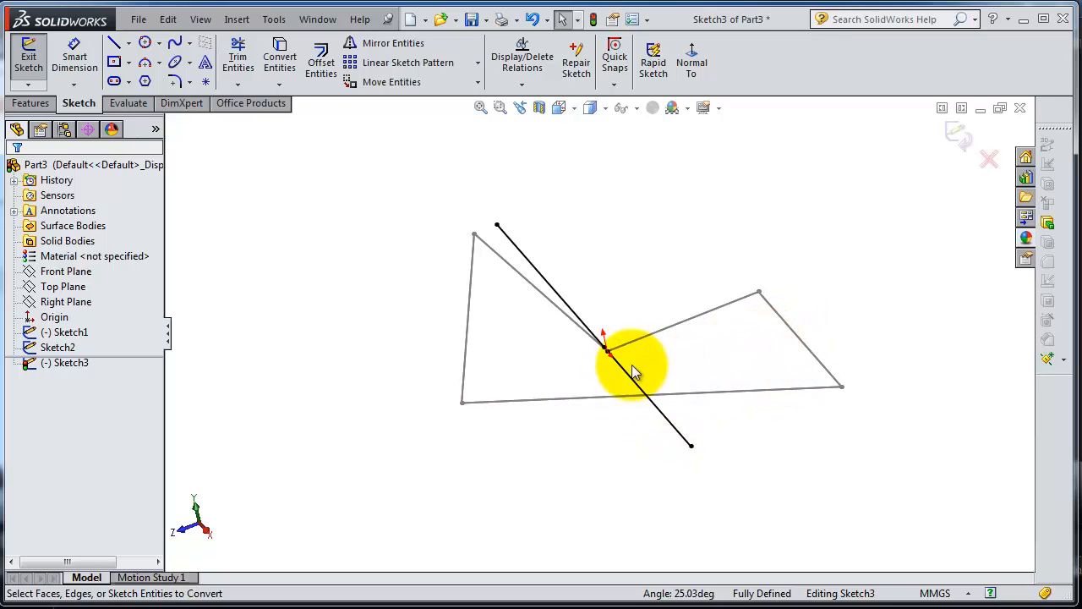
mouse_move(919, 229)
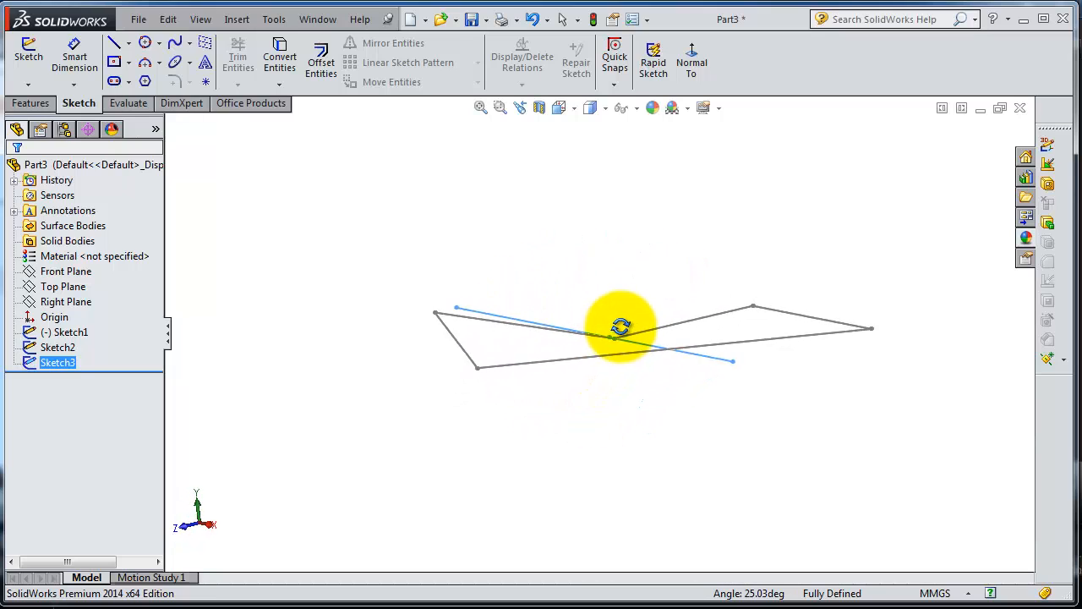
Exit Sketch3, orbit the view, and select Sketch2 in the feature tree
drag(621, 328, 706, 372)
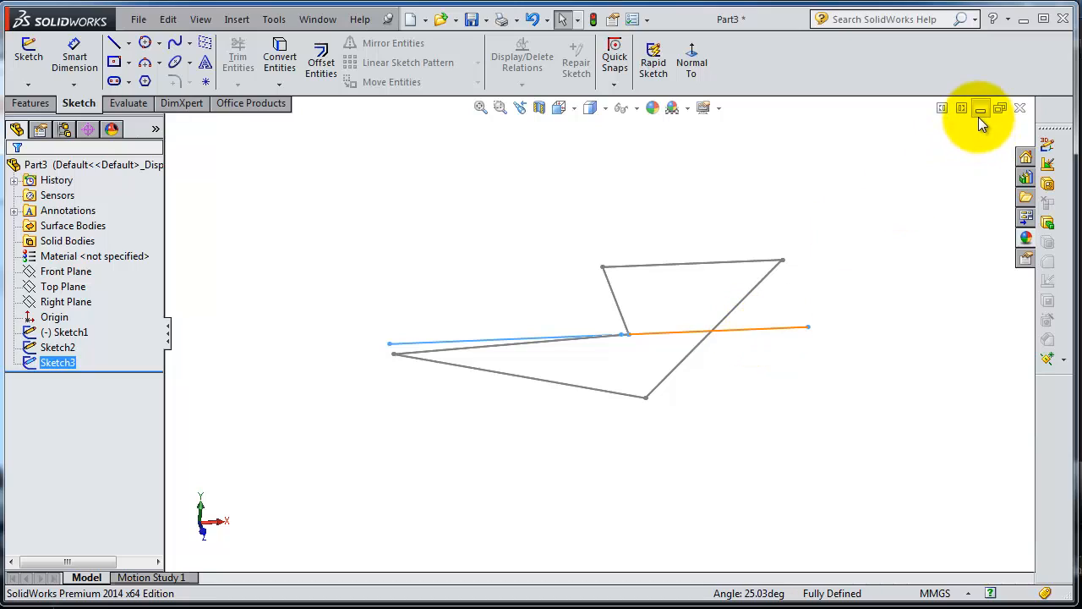
mouse_move(981, 110)
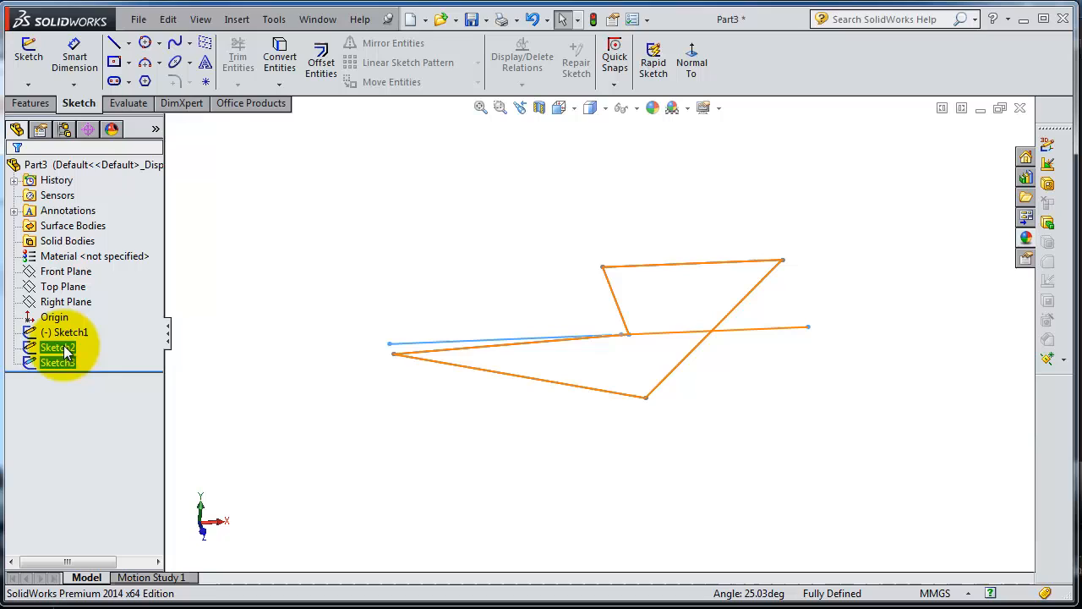
click(31, 103)
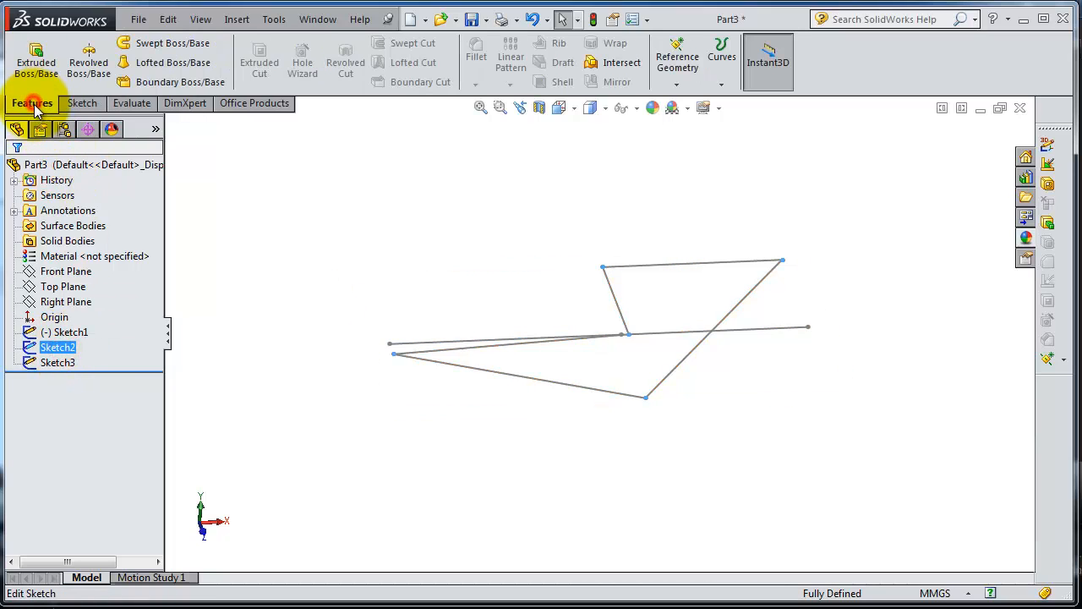
Extrude Sketch2 to about 86 mm, creating Boss-Extrude1
click(36, 62)
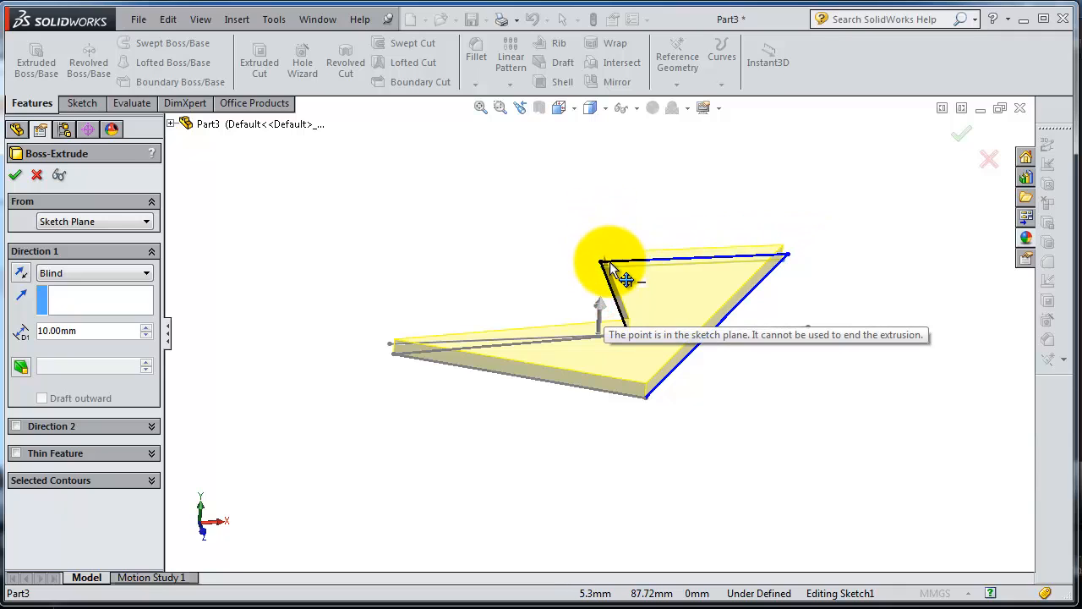
drag(621, 270, 609, 194)
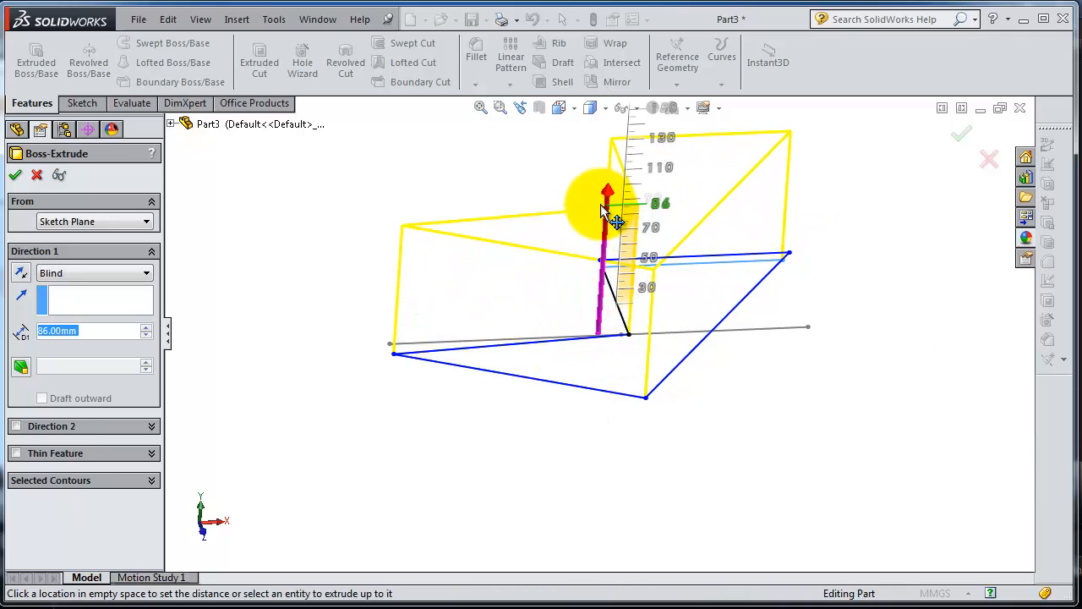
click(15, 175)
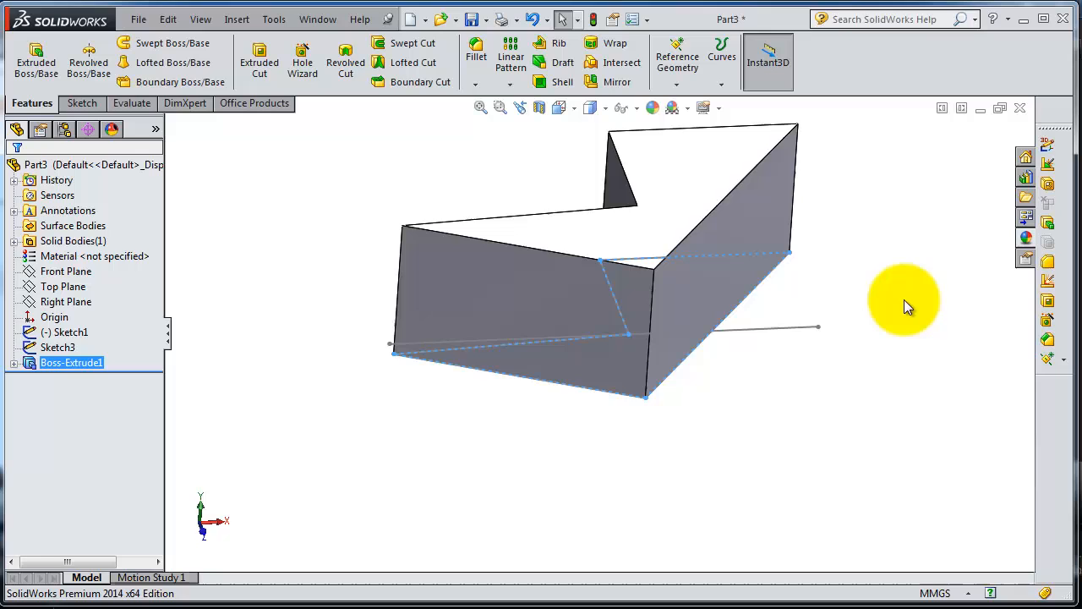
drag(905, 304, 761, 477)
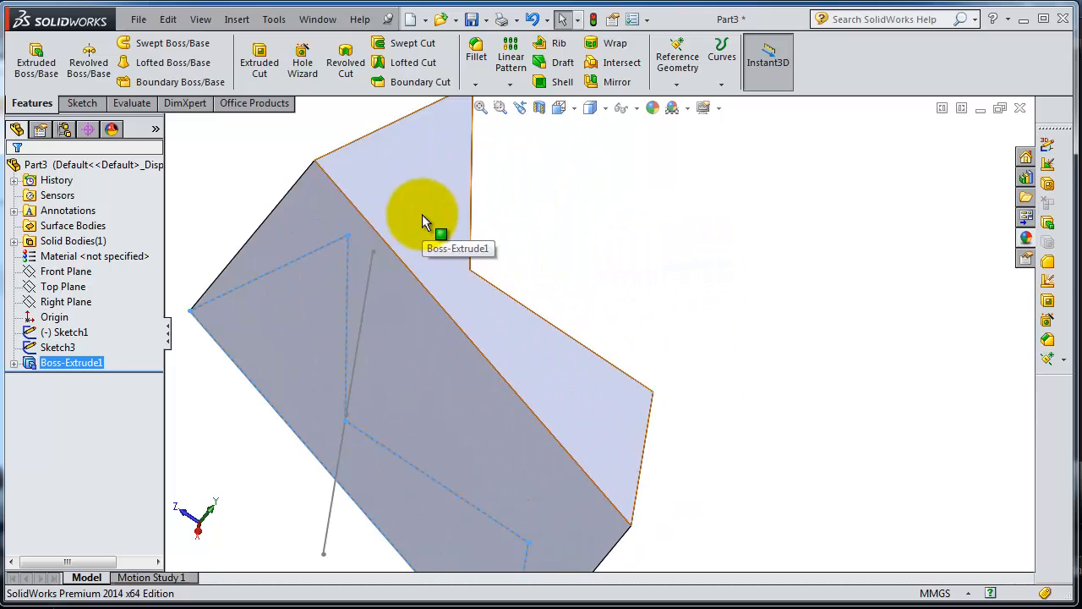
Start Sketch4 on the solid's top face, view it normal-to, and convert its outline edges
click(427, 216)
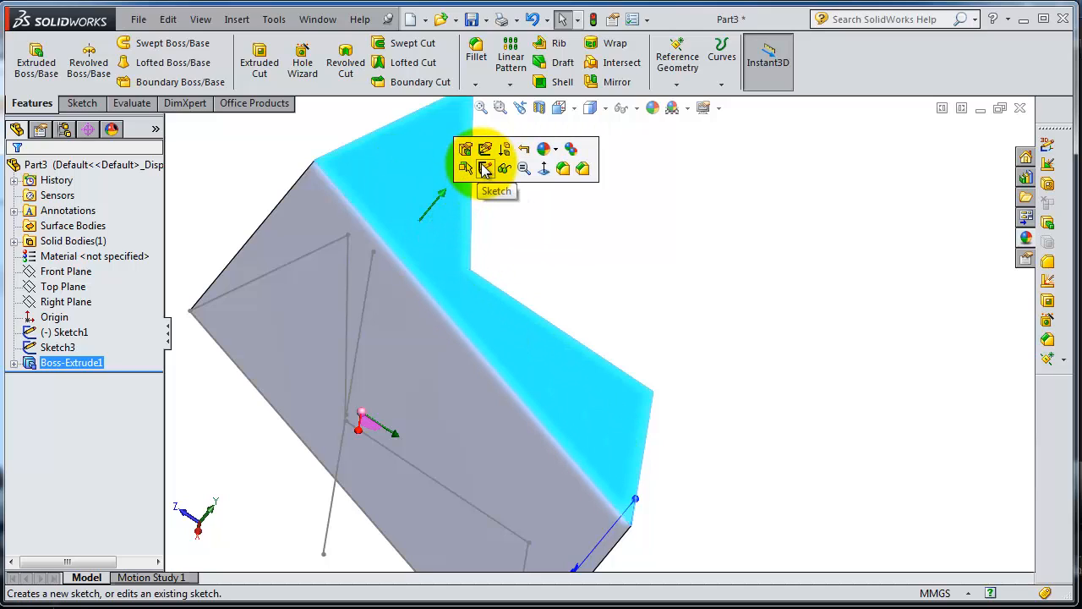
click(484, 168)
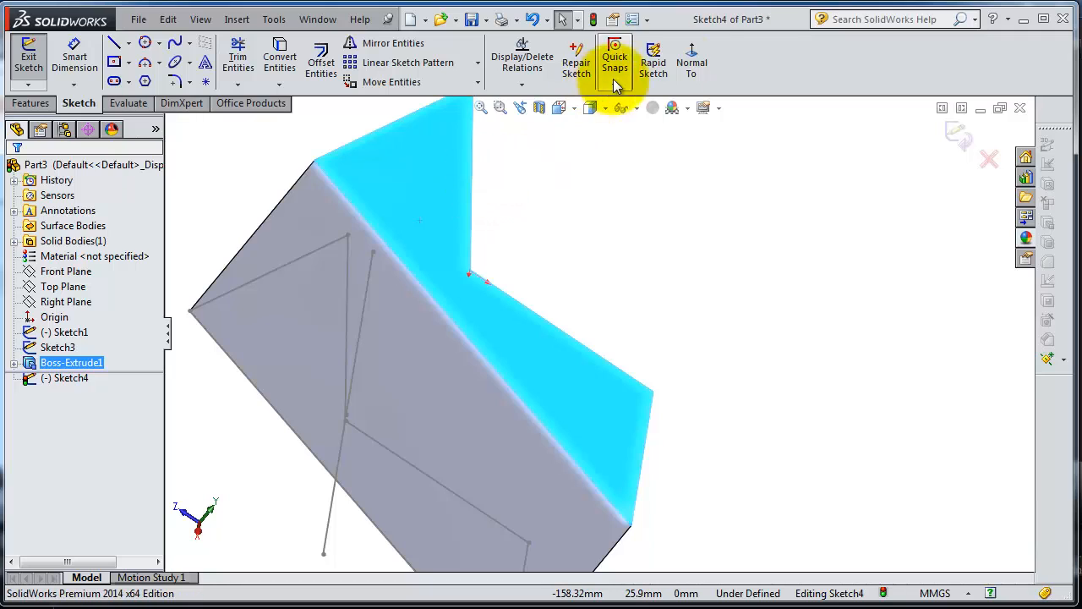
click(692, 64)
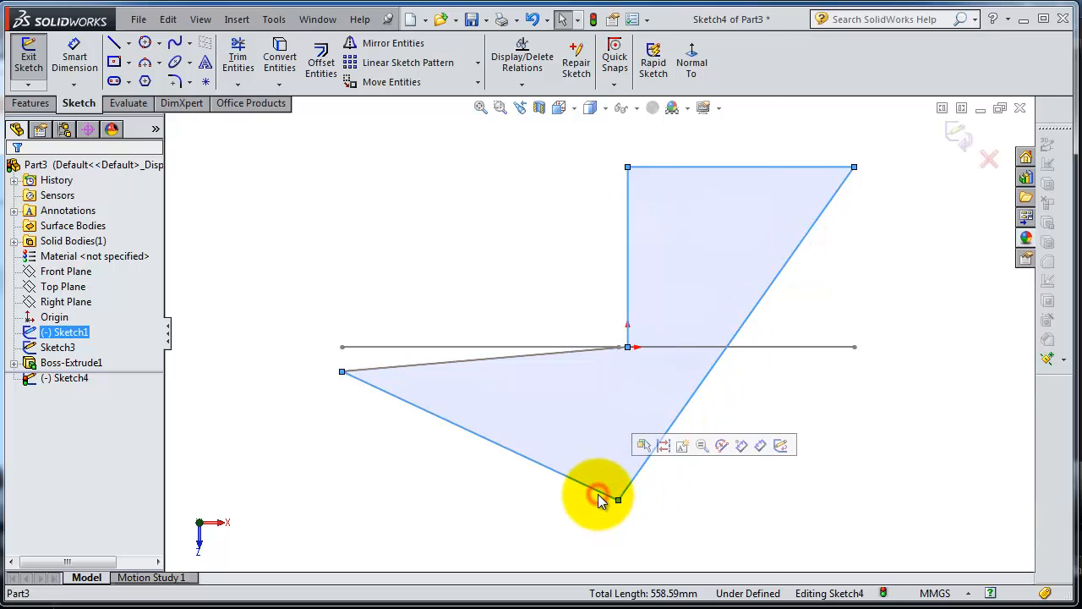
right_click(600, 499)
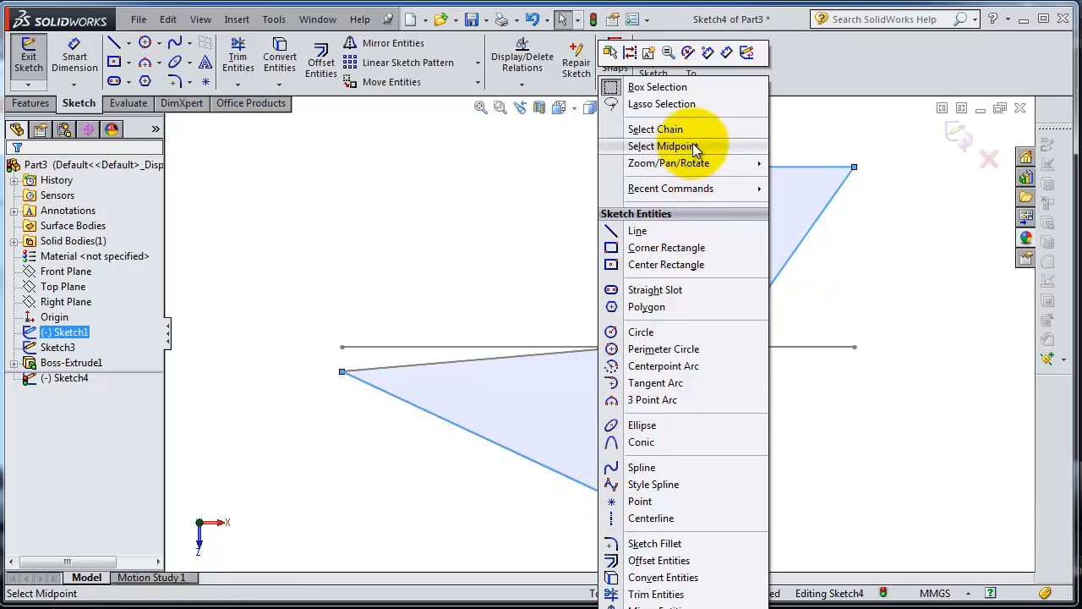
mouse_move(719, 160)
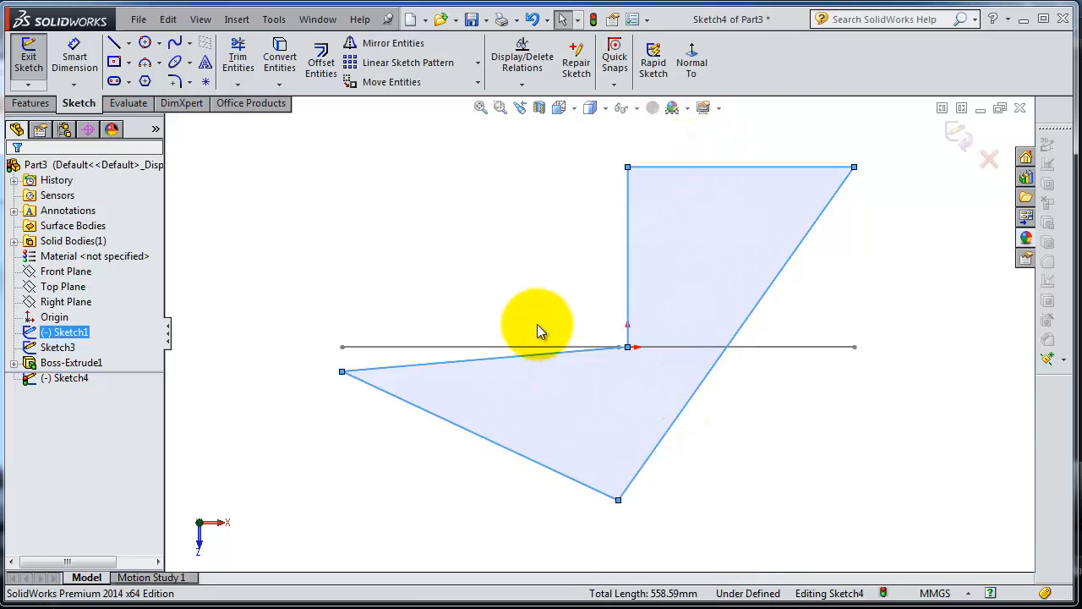
click(280, 59)
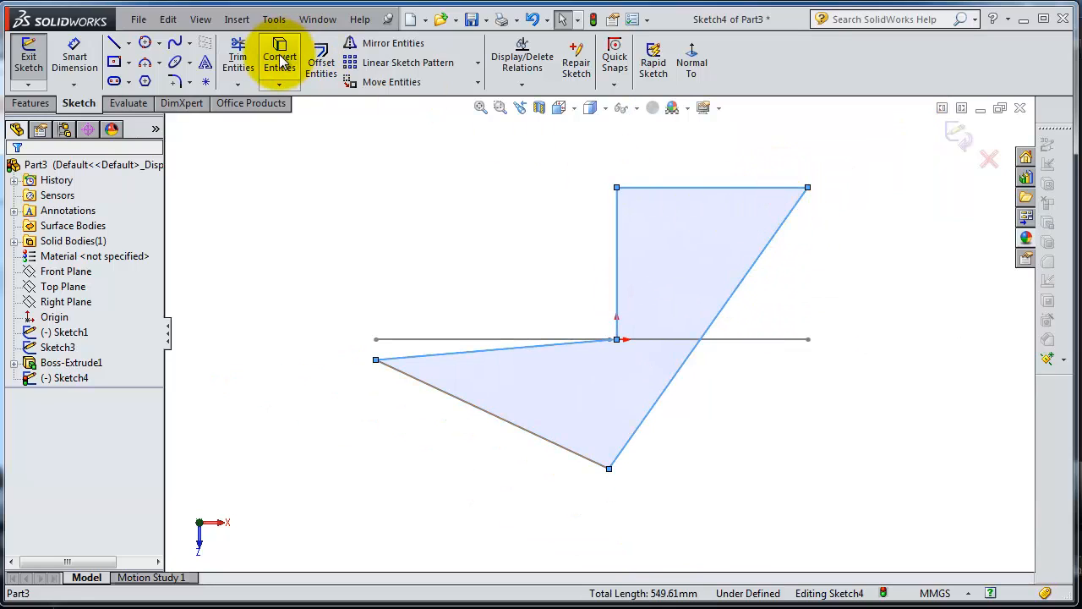
click(280, 59)
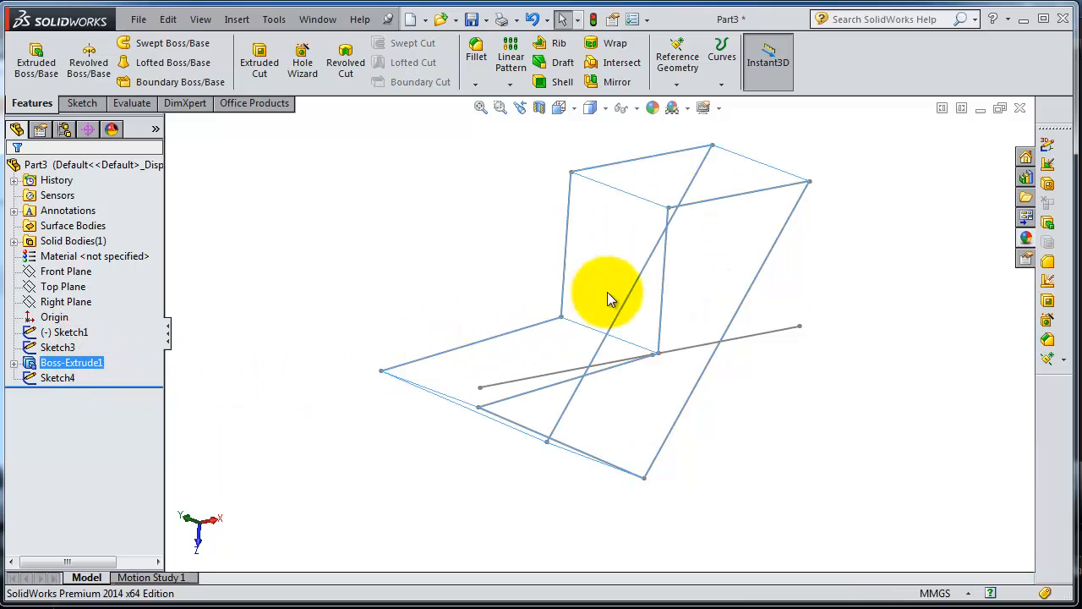
Orbit the wireframe model to inspect Sketch4 and the other sketches
drag(609, 296, 741, 355)
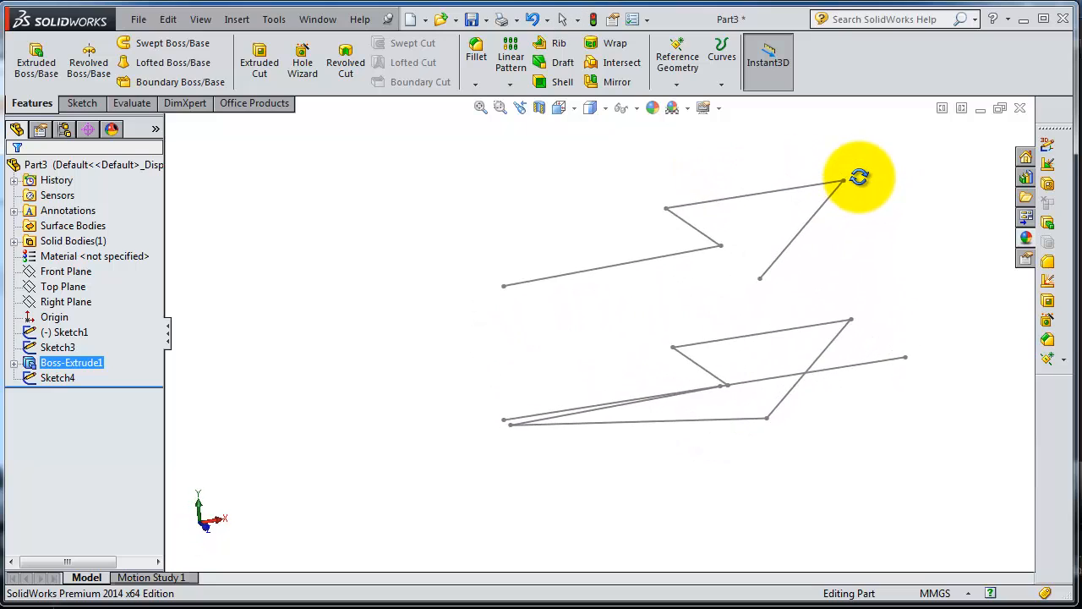
drag(859, 178, 862, 210)
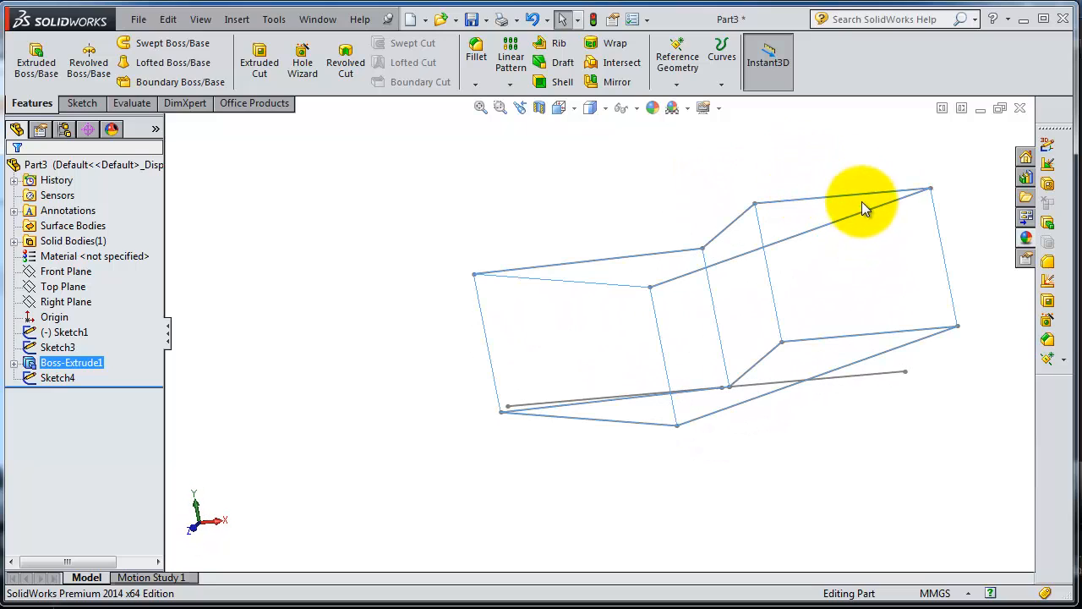